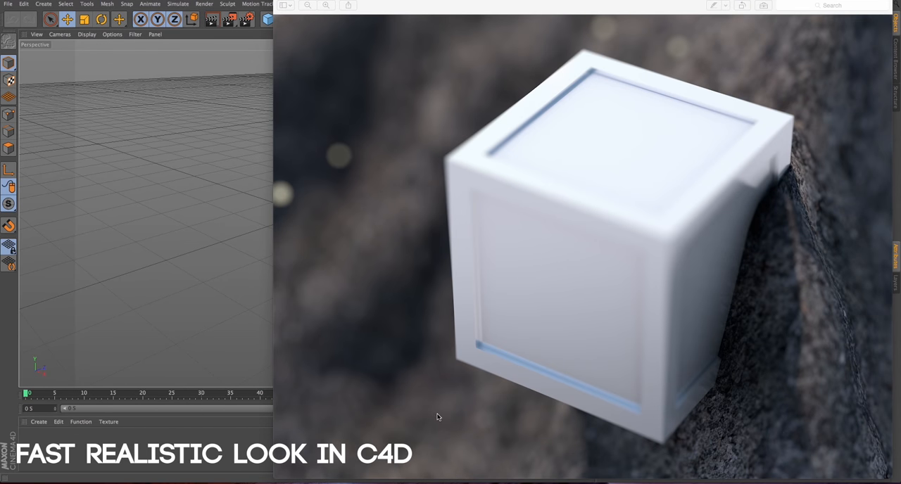
mouse_move(552, 243)
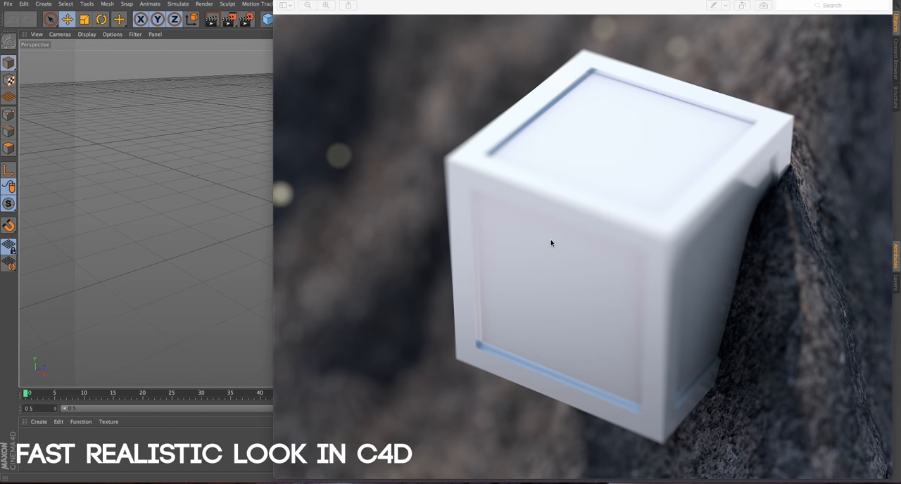
mouse_move(341, 37)
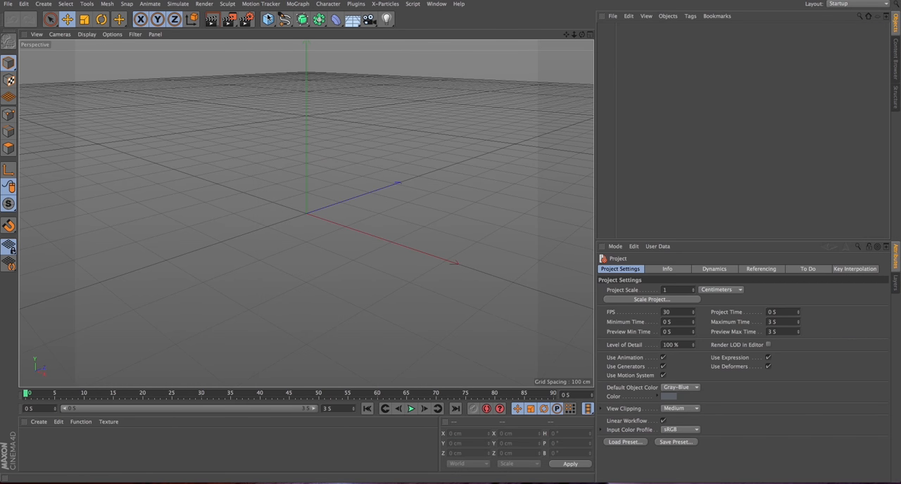
- Add a Landscape object from the primitives palette and zoom the view toward it
left_click(267, 19)
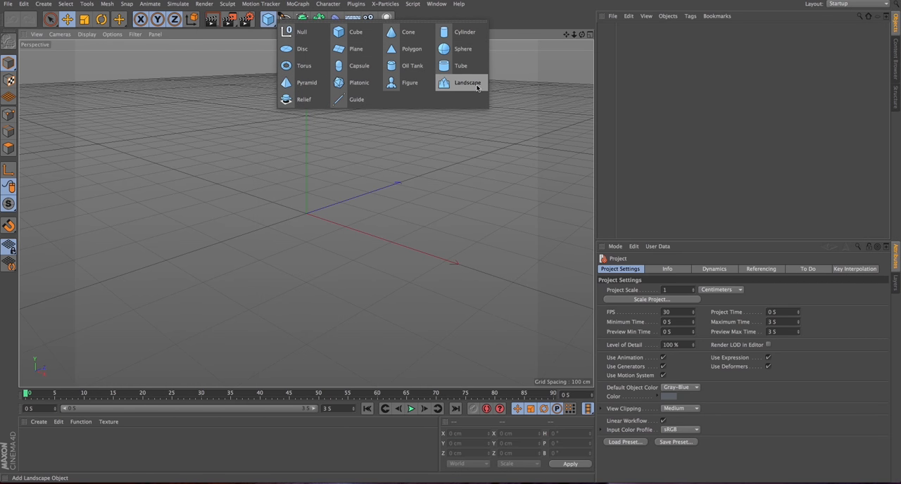
left_click(467, 83)
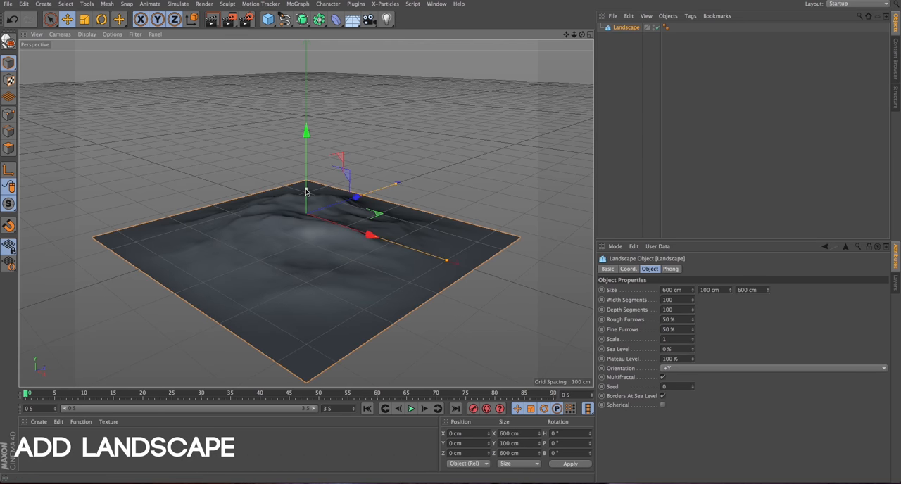
left_click_drag(307, 133, 304, 93)
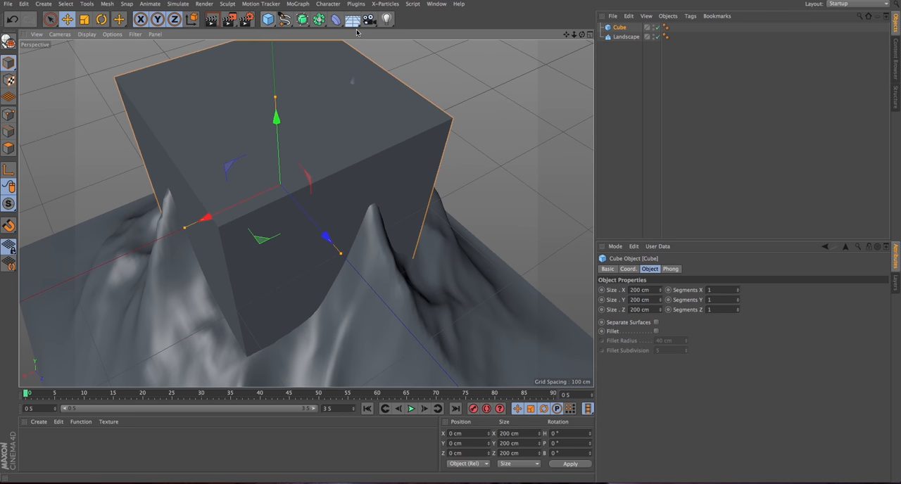
- Activate the Scale tool to shrink the cube to about 29 cm on the slope
key("t")
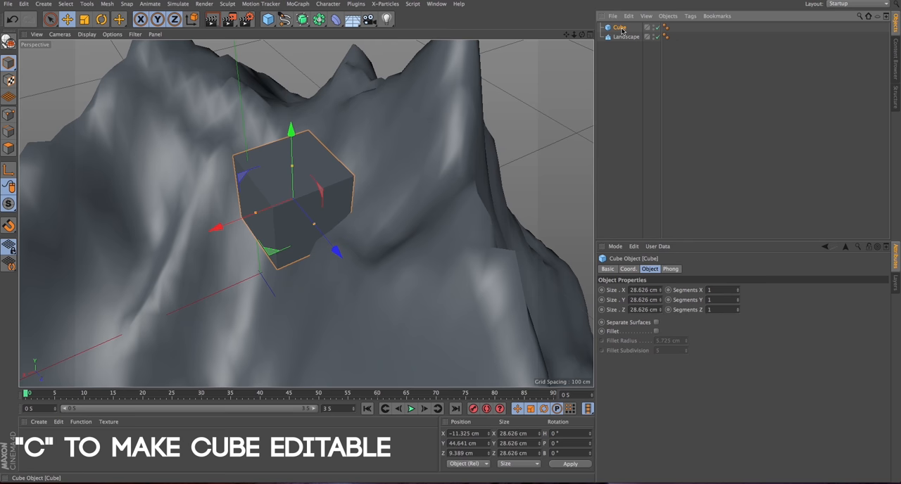
- Make the cube editable, select all its polygons and inset-extrude the faces into sunken panels
key("c")
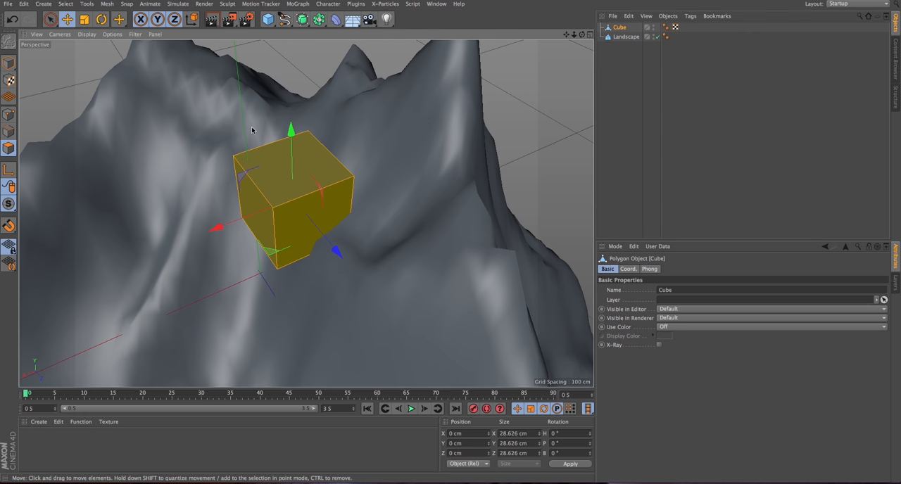
key("cmd+a")
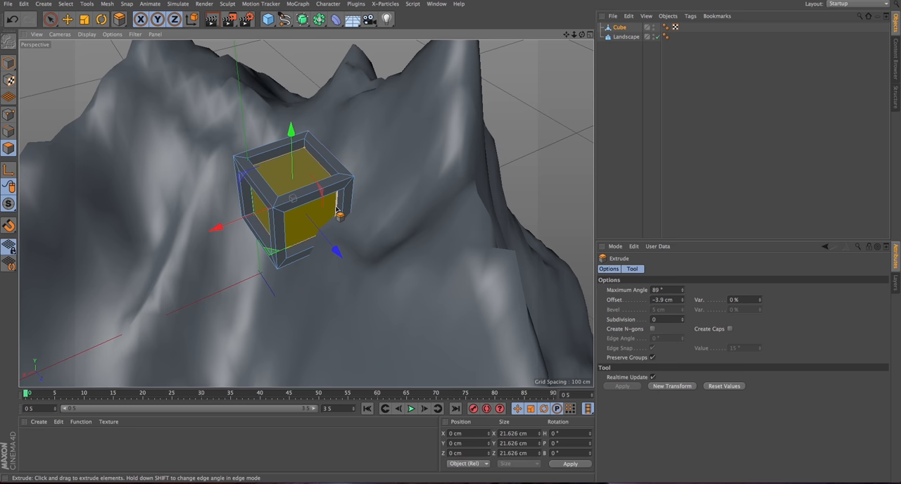
mouse_move(399, 148)
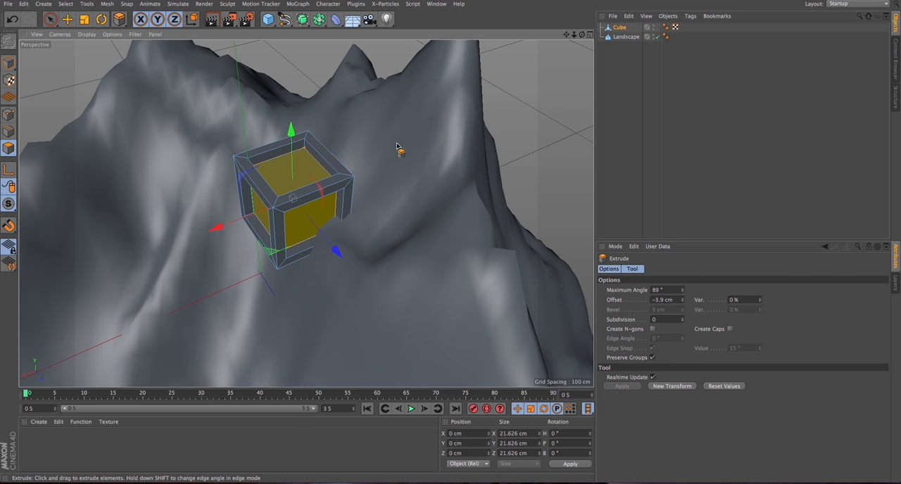
left_click(619, 28)
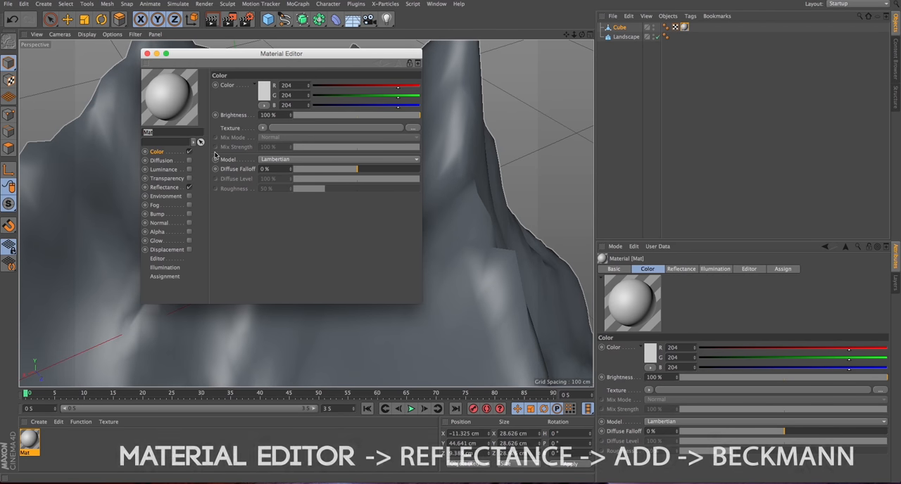
- Add a Beckmann layer under Reflectance with raised roughness and lowered reflection strength
left_click(163, 187)
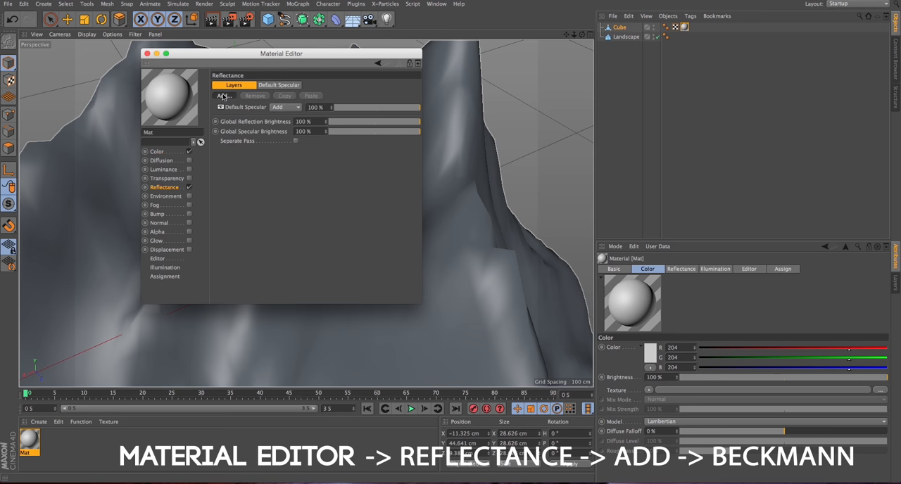
left_click(224, 95)
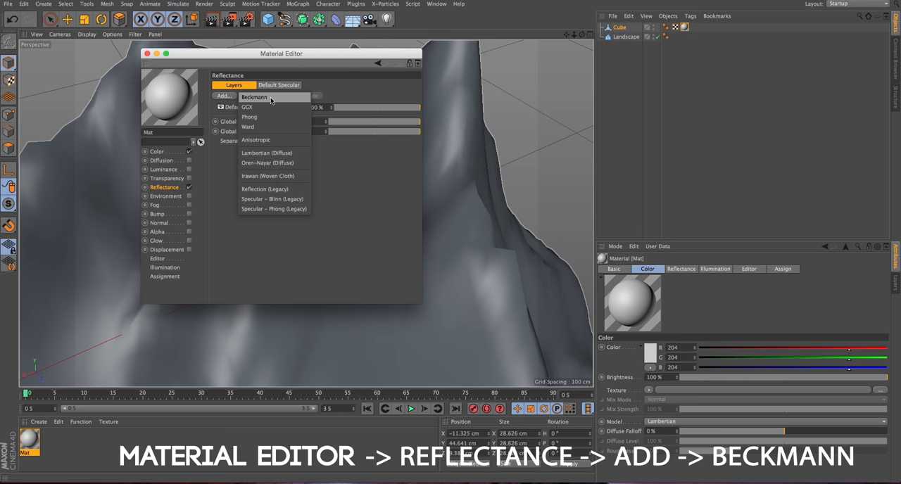
left_click(254, 97)
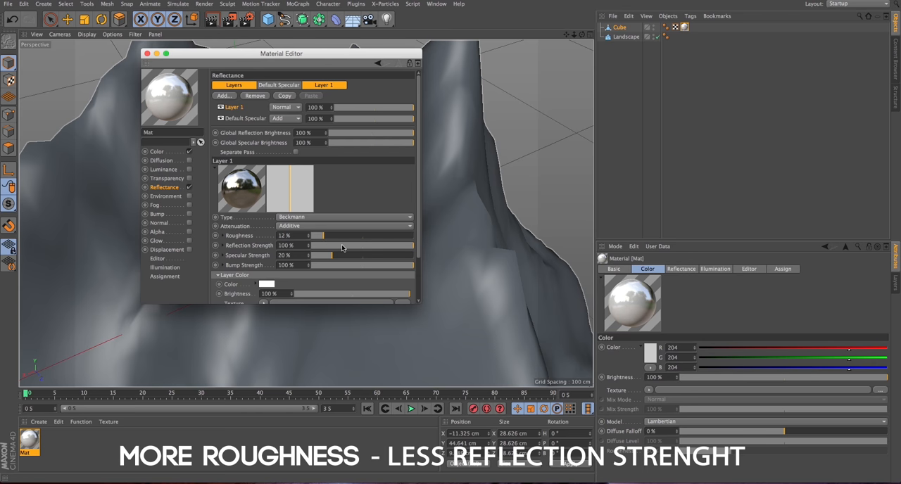
left_click_drag(413, 245, 326, 245)
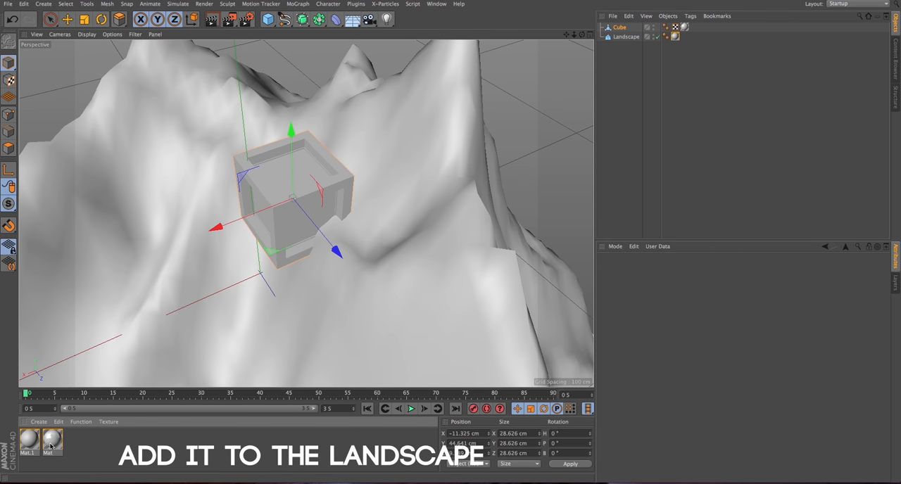
- Edit the second material and bring up its Color channel texture options
double_click(29, 440)
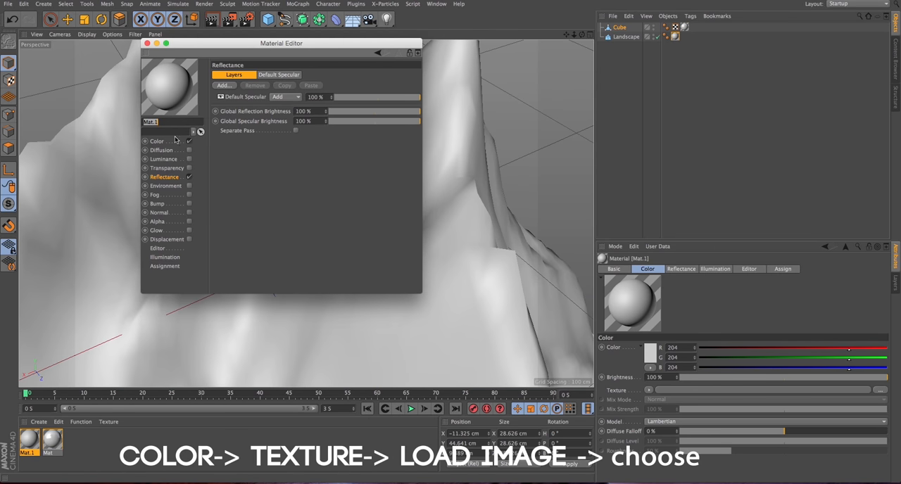
left_click(156, 141)
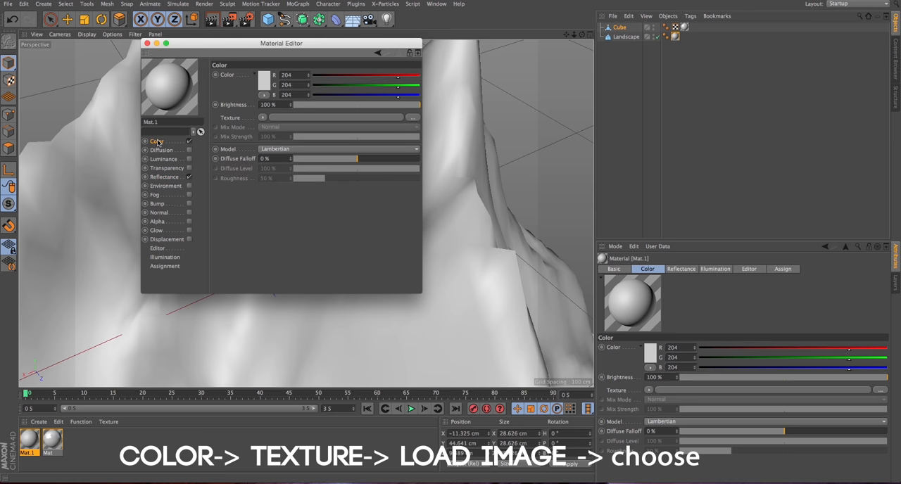
left_click(265, 118)
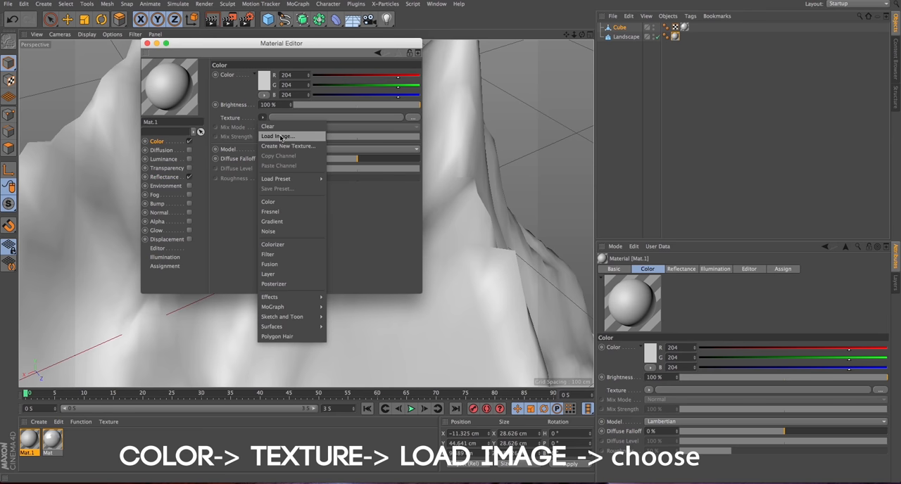
- Load the rocky ground JPG from the Textures folder as the colour texture
left_click(278, 135)
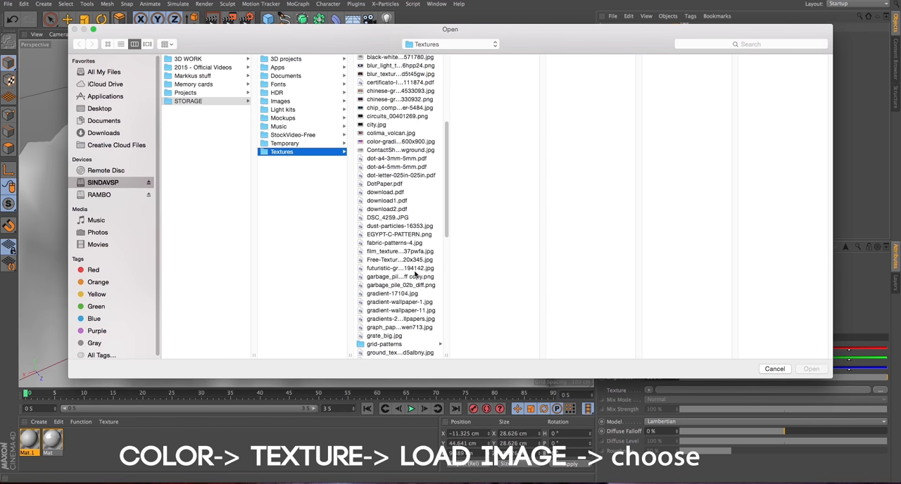
left_click(400, 335)
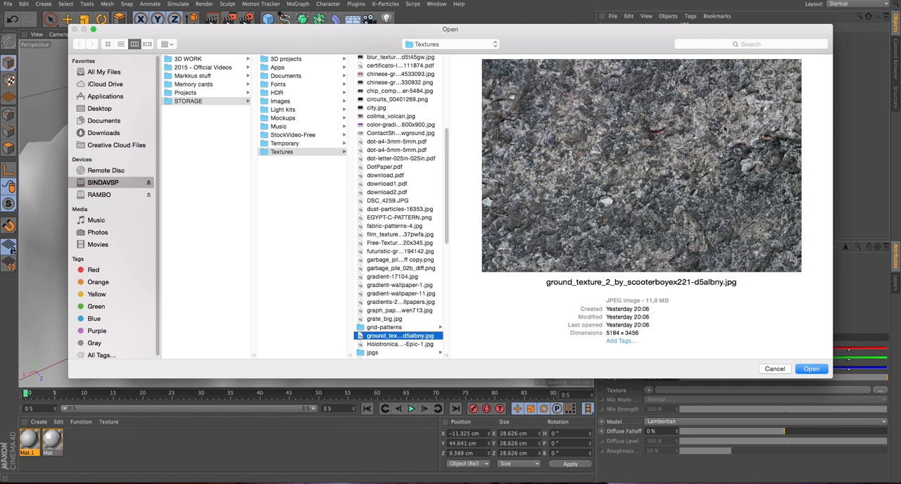
mouse_move(640, 41)
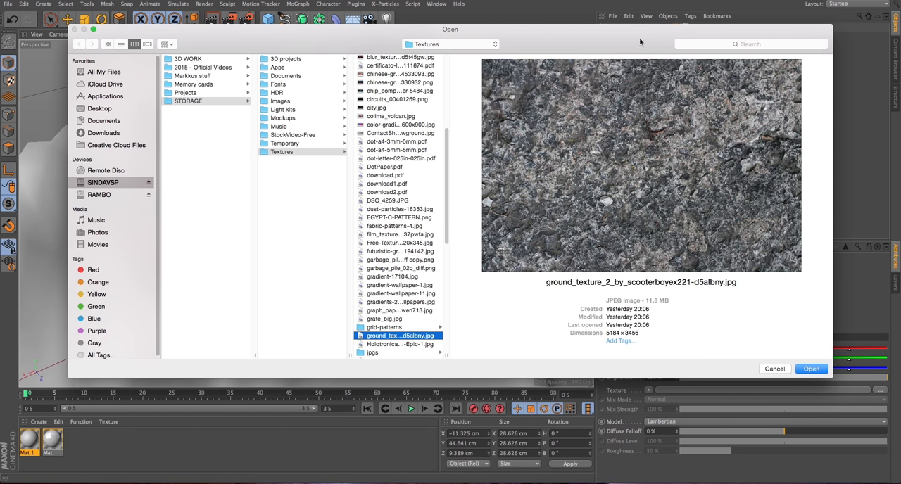
left_click(811, 369)
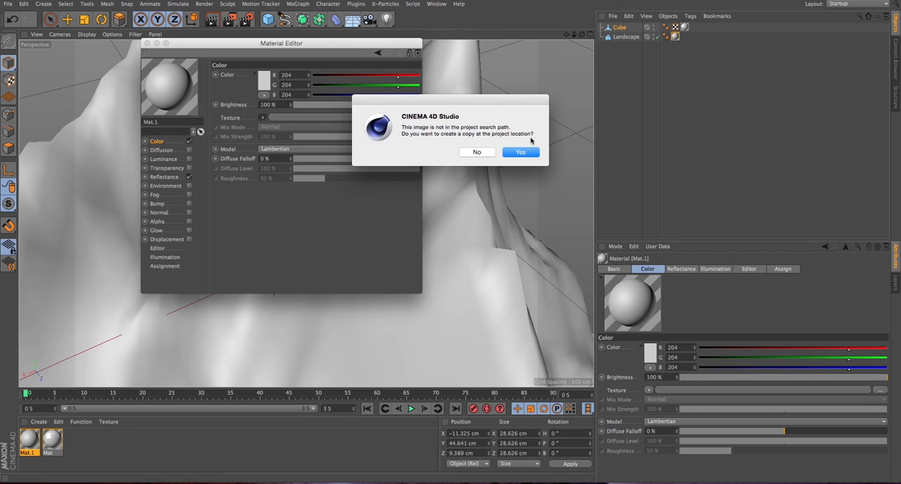
- Copy the colour texture channel and paste it into the Bump channel, then finish the material
left_click(521, 152)
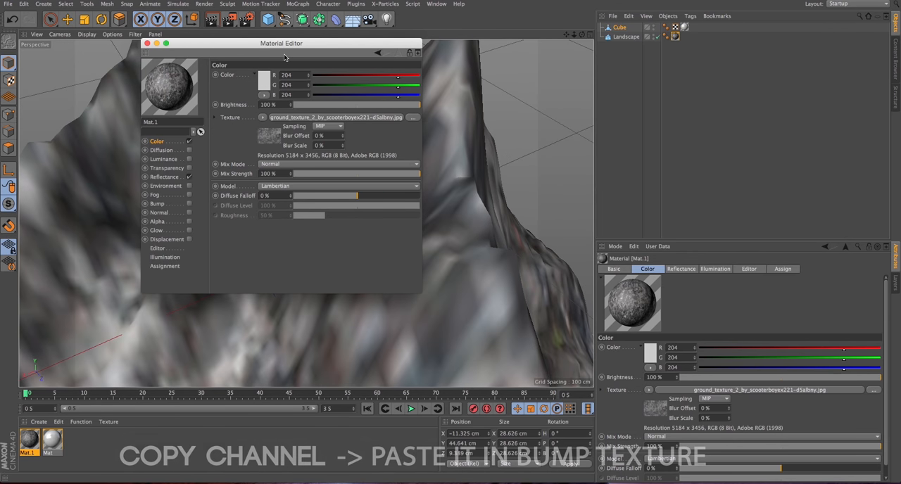
left_click(263, 116)
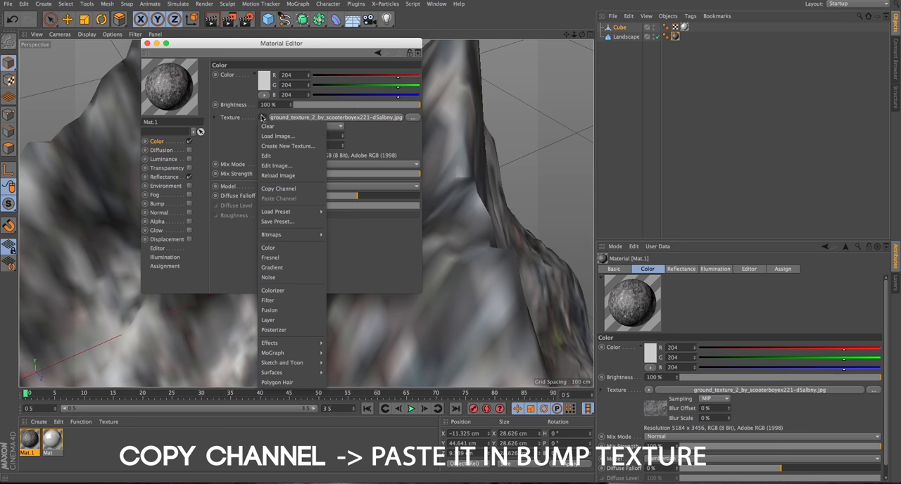
left_click(157, 203)
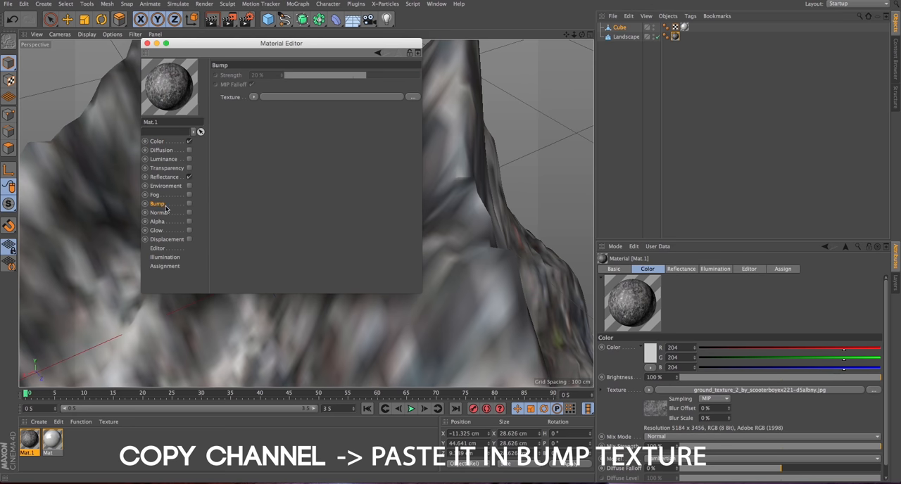
left_click(253, 95)
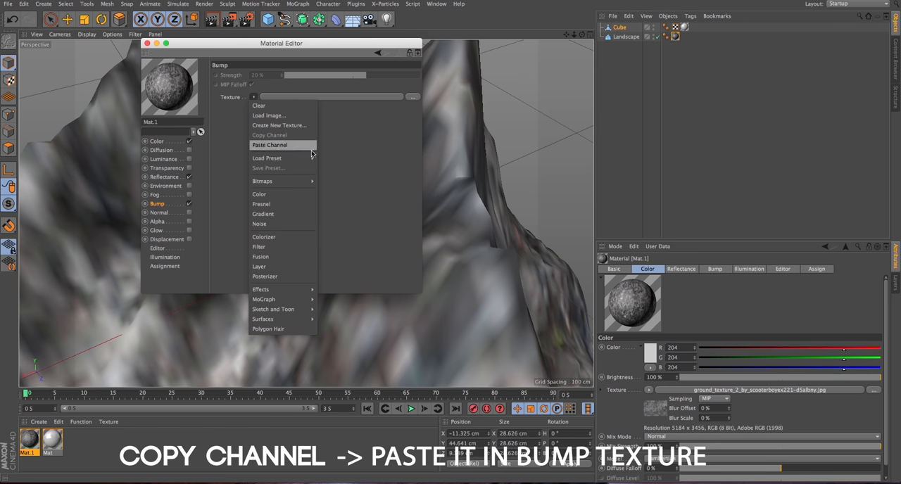
left_click(268, 144)
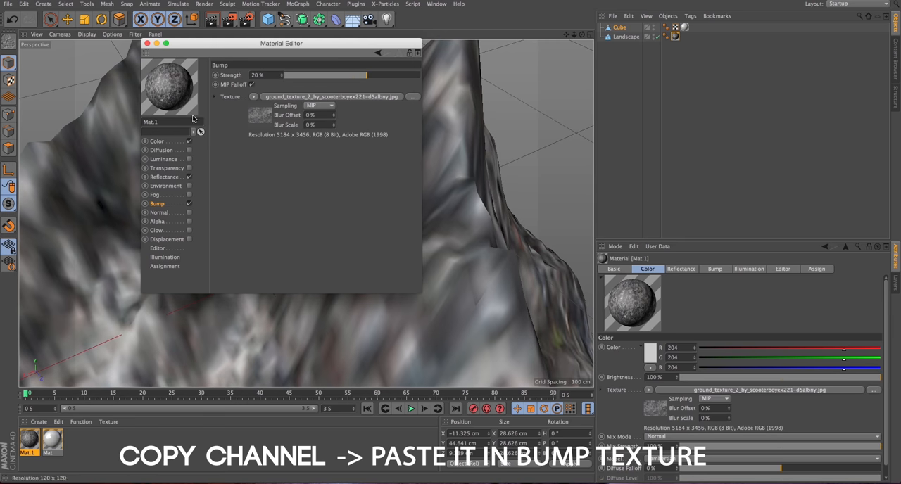
left_click(147, 42)
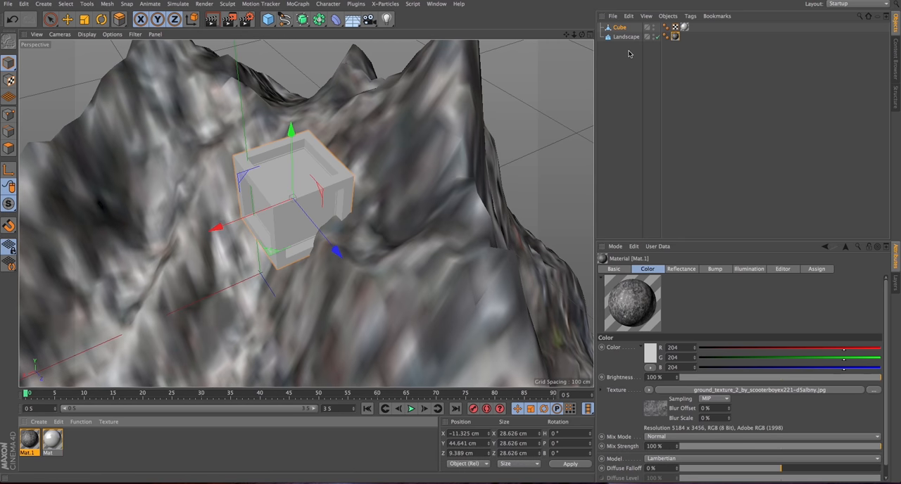
- Set the landscape's texture tag to Cubic projection with 20% tile length
left_click(625, 37)
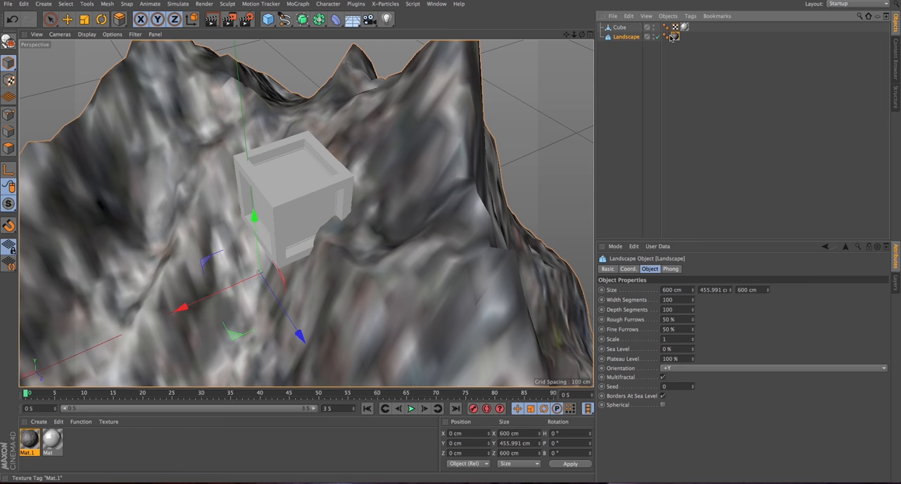
left_click(674, 37)
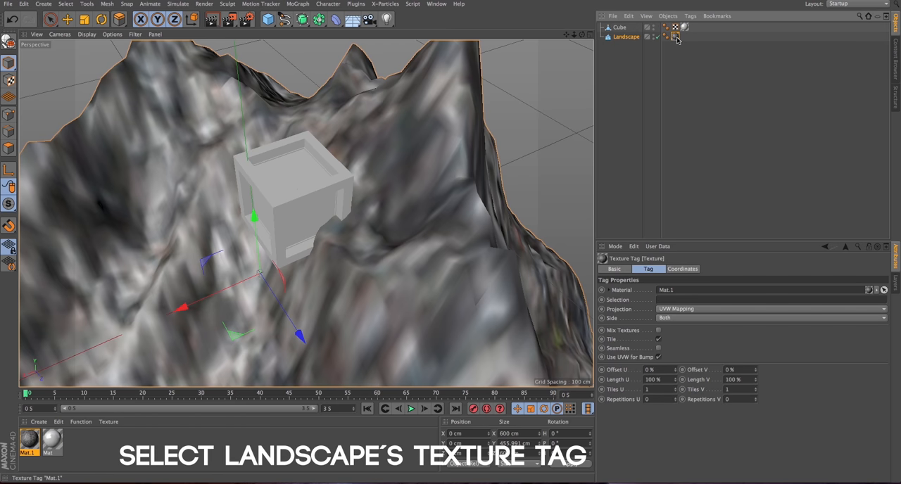
left_click(672, 36)
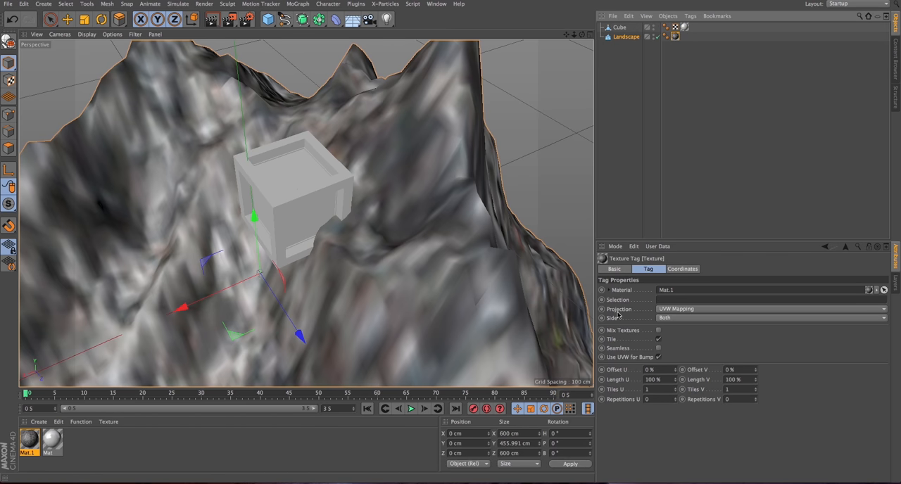
left_click(771, 309)
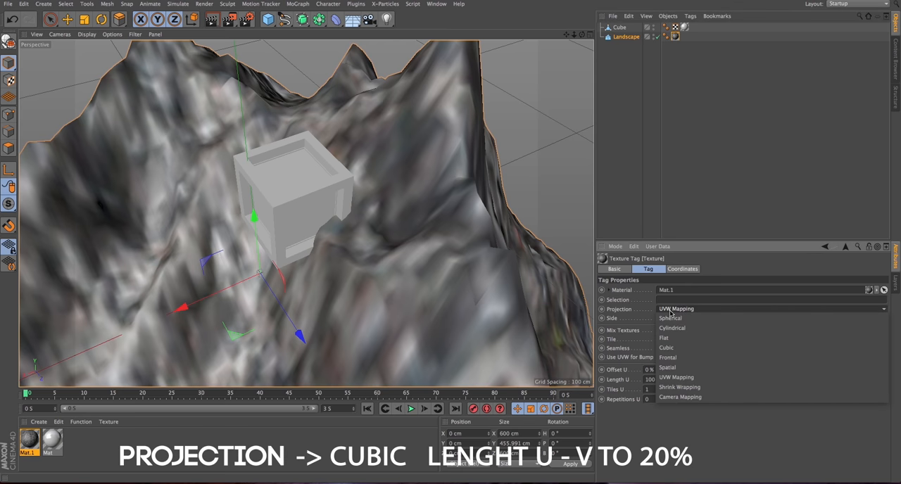
left_click(666, 348)
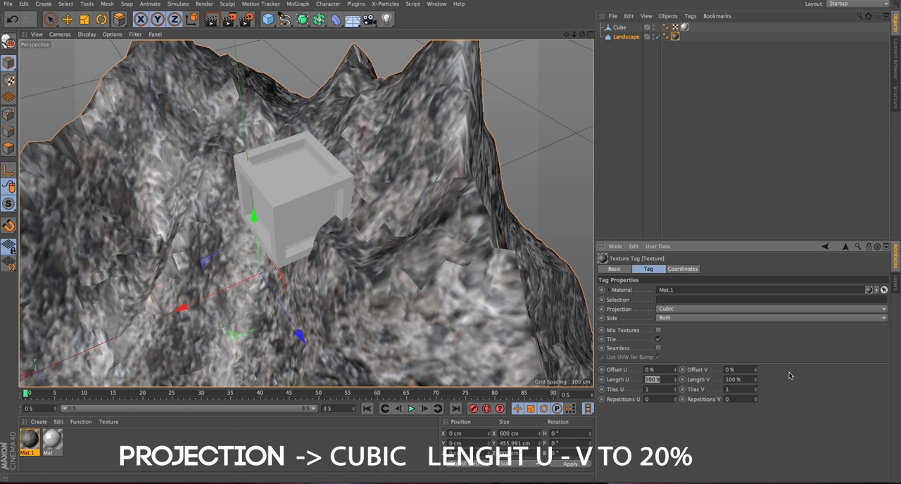
type("20")
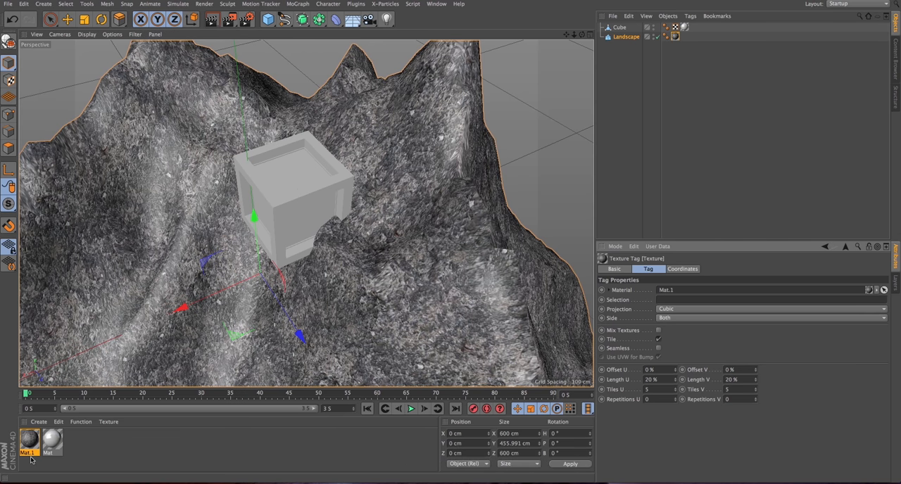
double_click(28, 439)
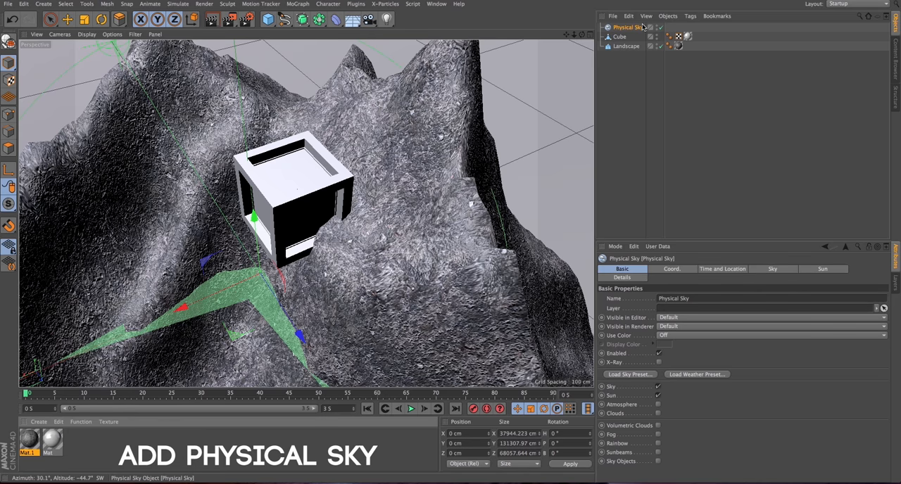
- Adjust the Physical Sky's Time and Location settings and add a Camera object
left_click(721, 269)
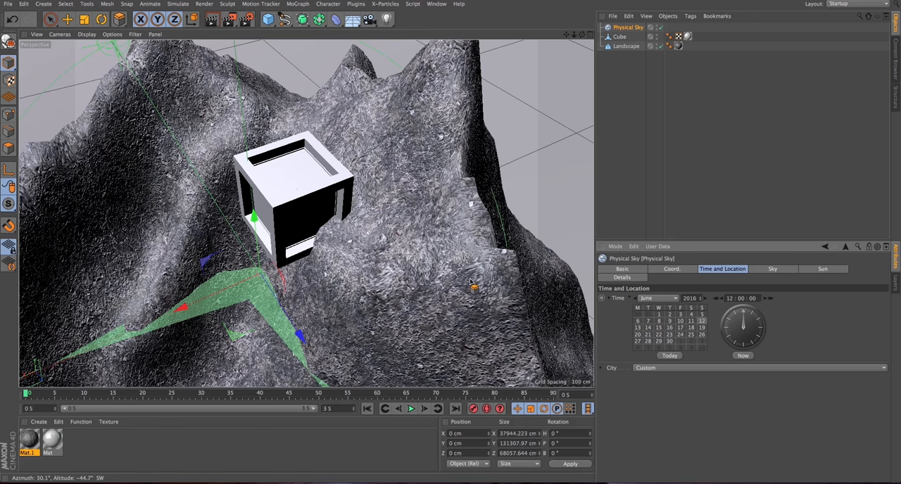
left_click(766, 298)
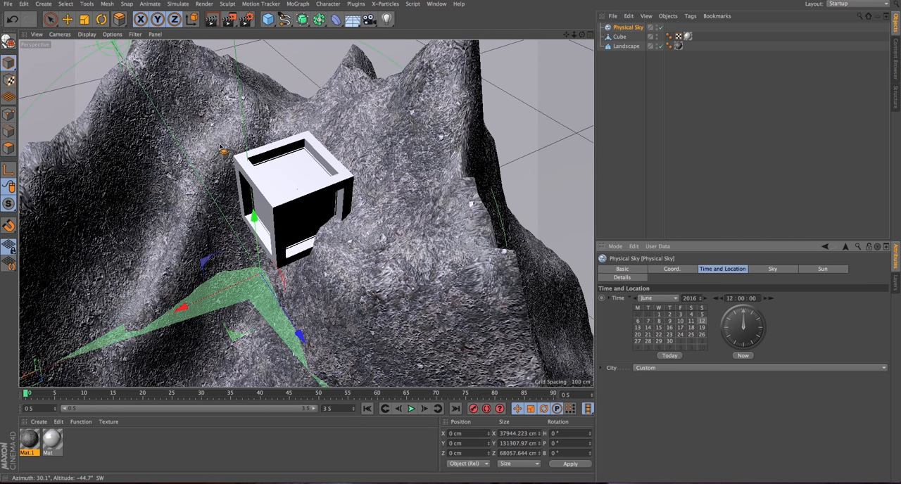
left_click(367, 19)
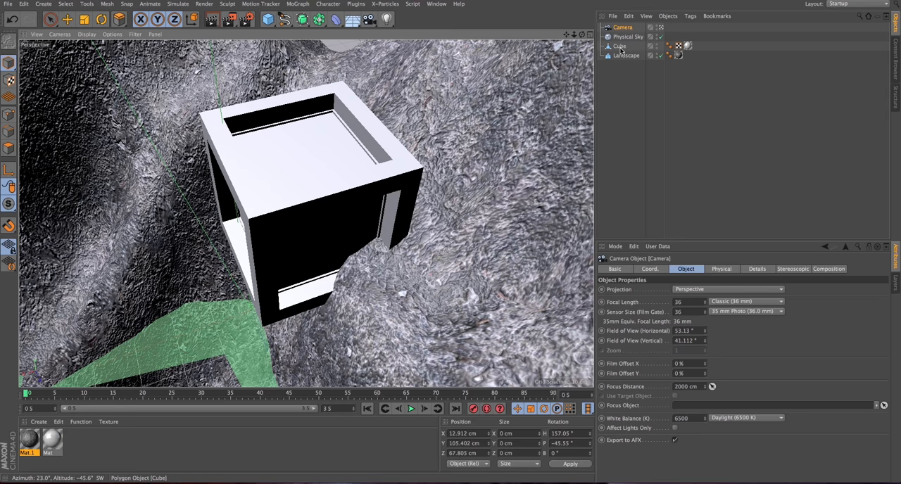
- Select the cube to frame it closely, then reselect the Camera
left_click(619, 45)
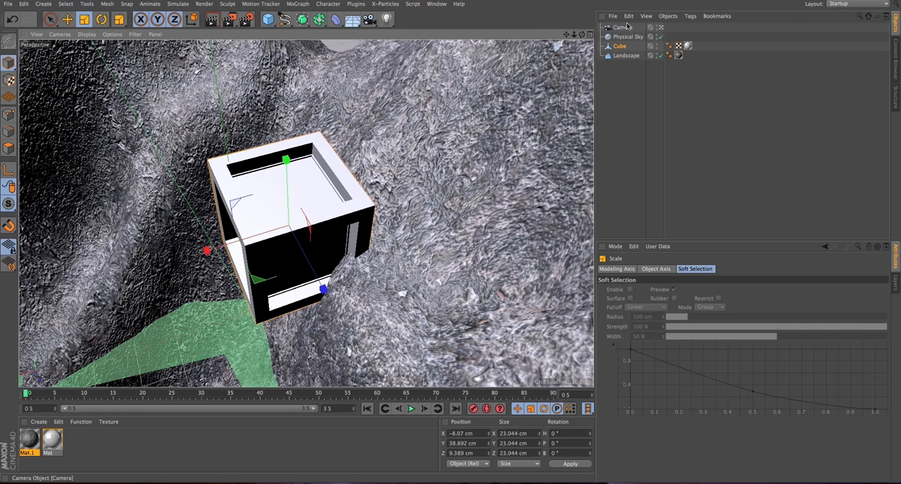
left_click(622, 27)
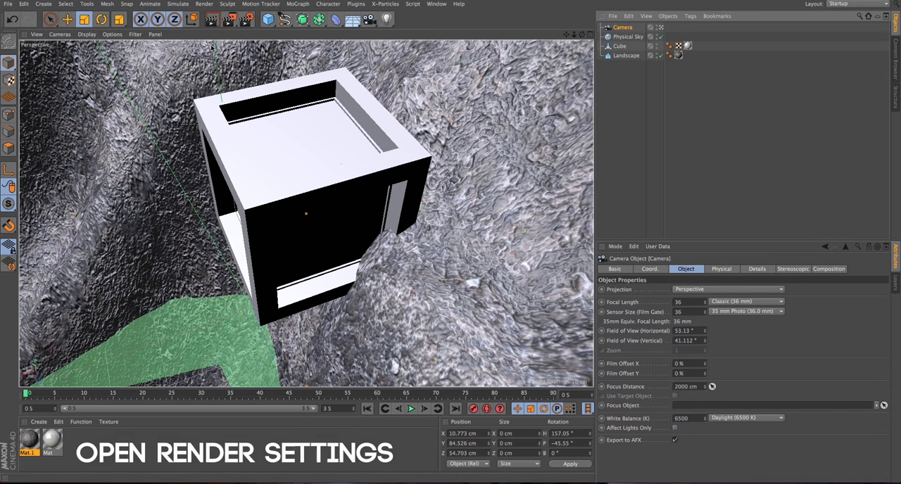
- Switch Render Settings to the Physical renderer and enable Depth of Field
left_click(244, 20)
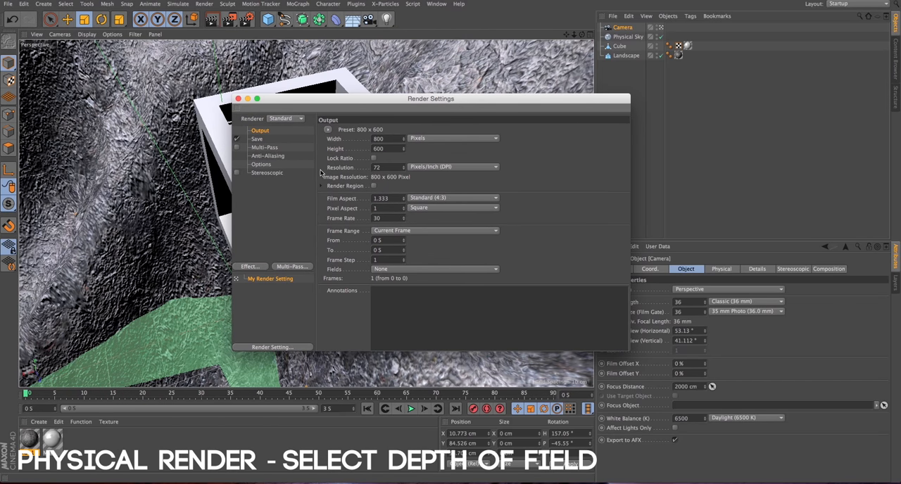
left_click(284, 118)
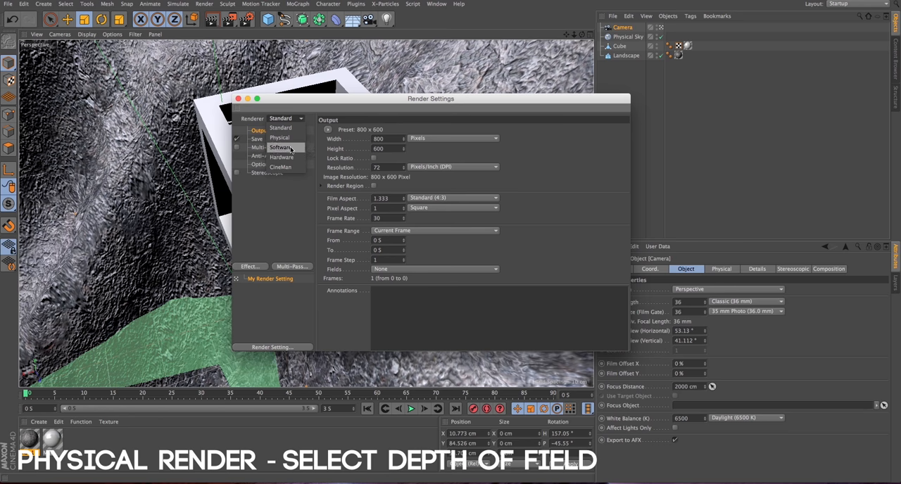
left_click(278, 138)
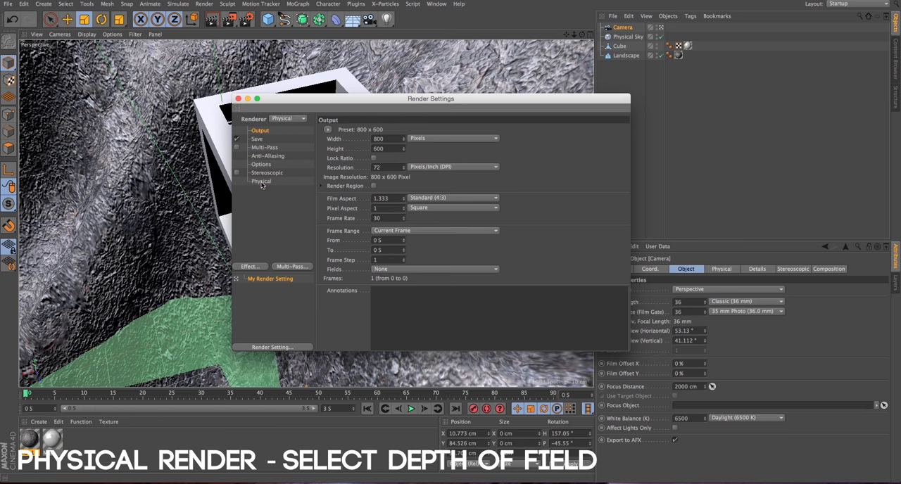
left_click(262, 180)
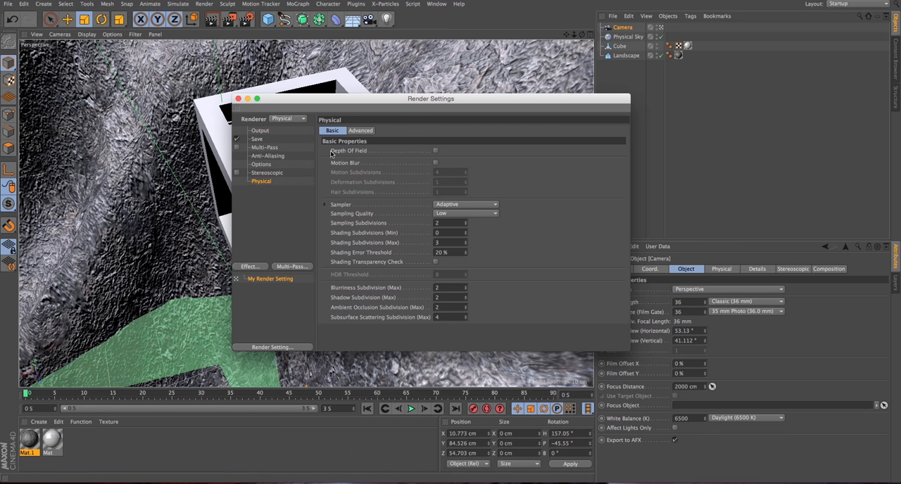
left_click(435, 150)
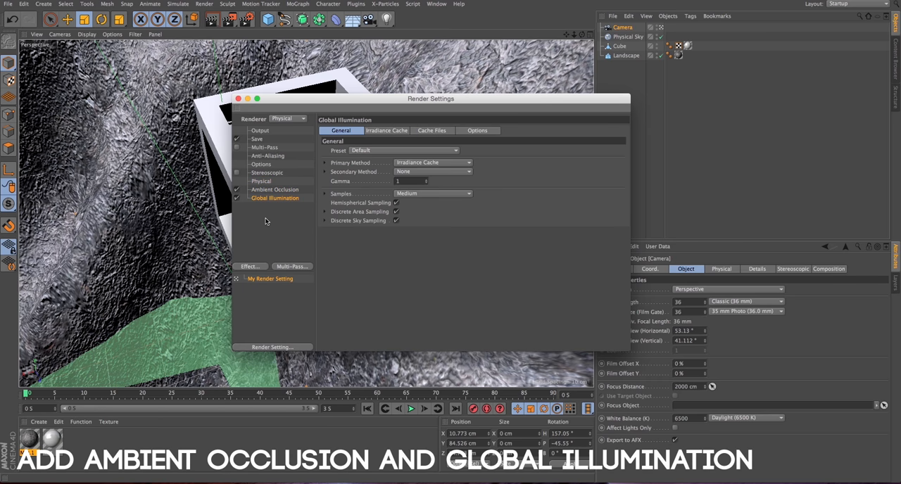
left_click(238, 98)
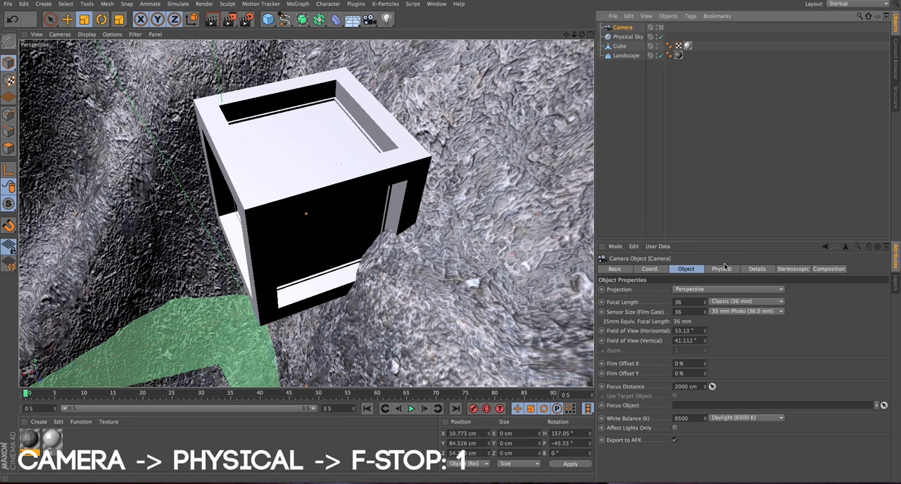
- Set the camera's F-Stop to 1 and drop the Cube in as its Focus Object
left_click(720, 269)
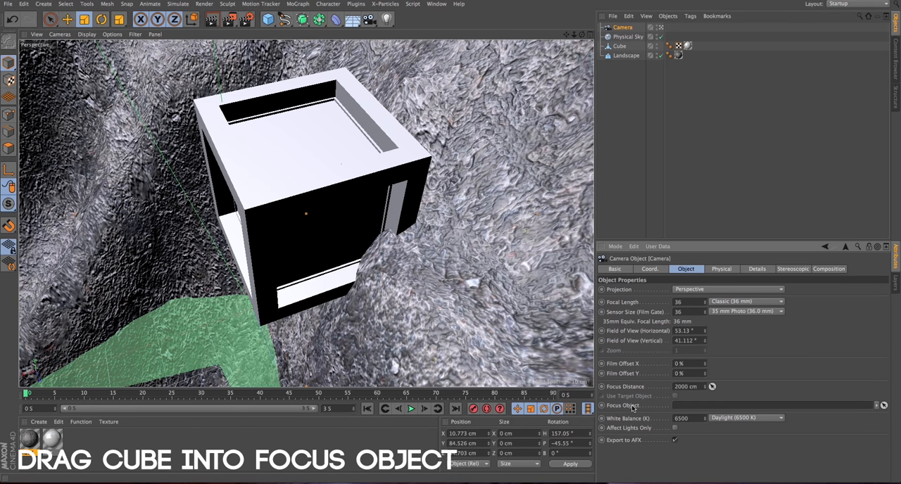
left_click(619, 45)
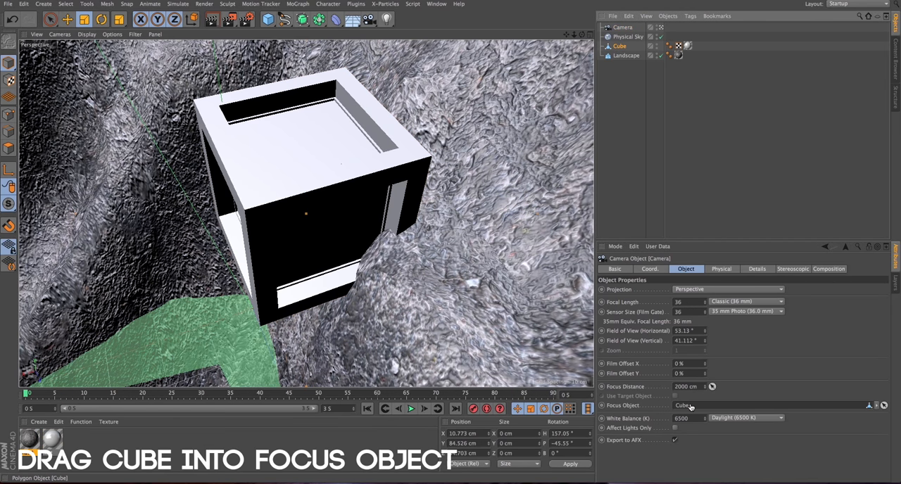
left_click_drag(620, 45, 692, 405)
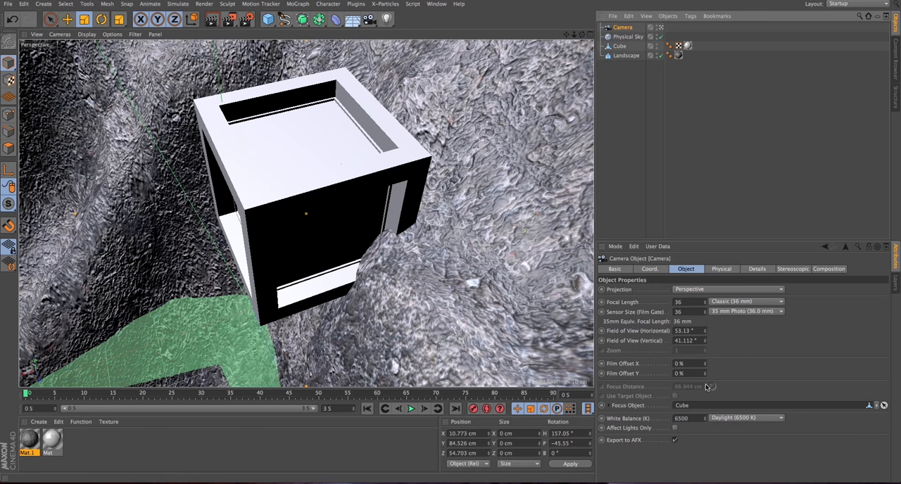
mouse_move(884, 408)
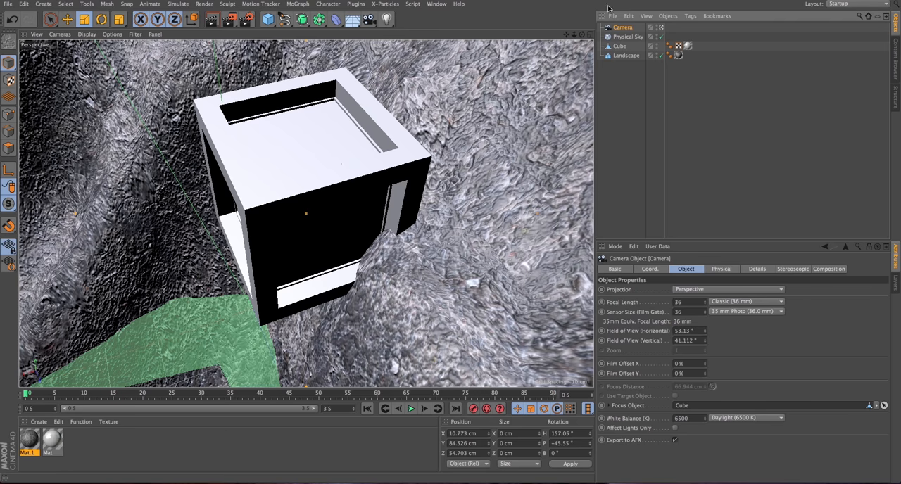
mouse_move(724, 234)
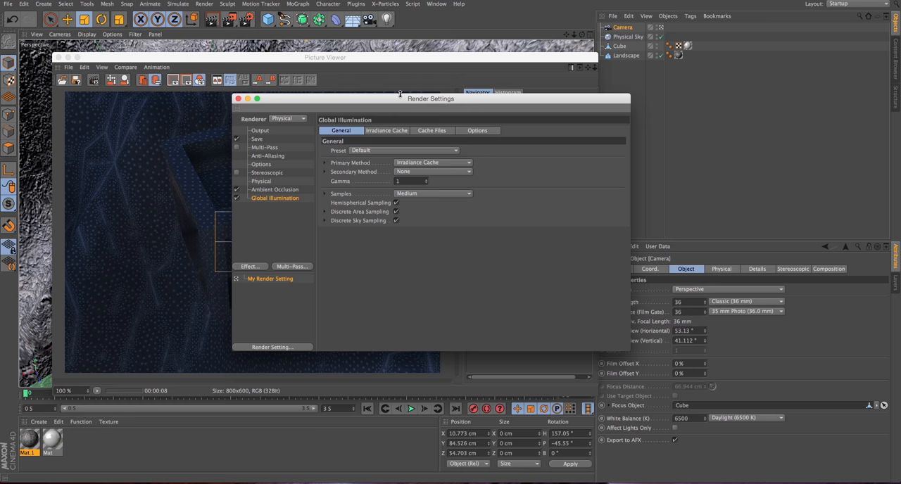
- Review the Output, Physical and Ambient Occlusion pages of Render Settings
left_click_drag(430, 98, 576, 107)
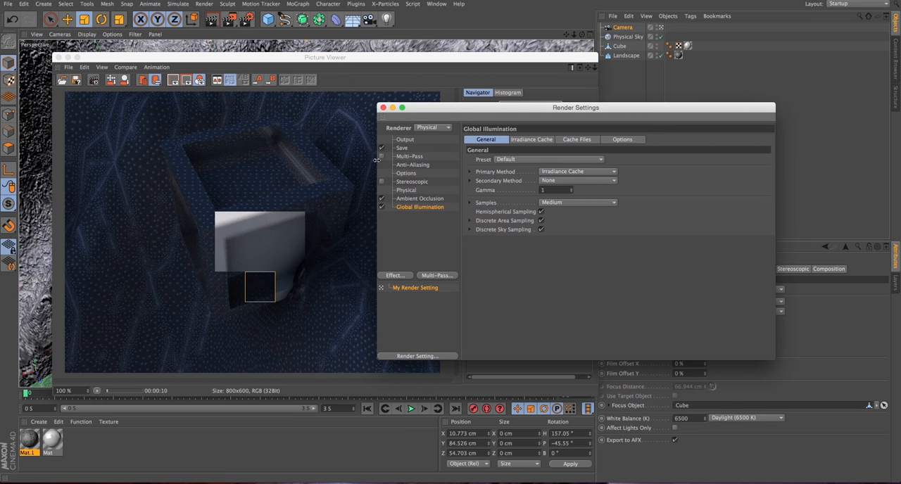
left_click(406, 138)
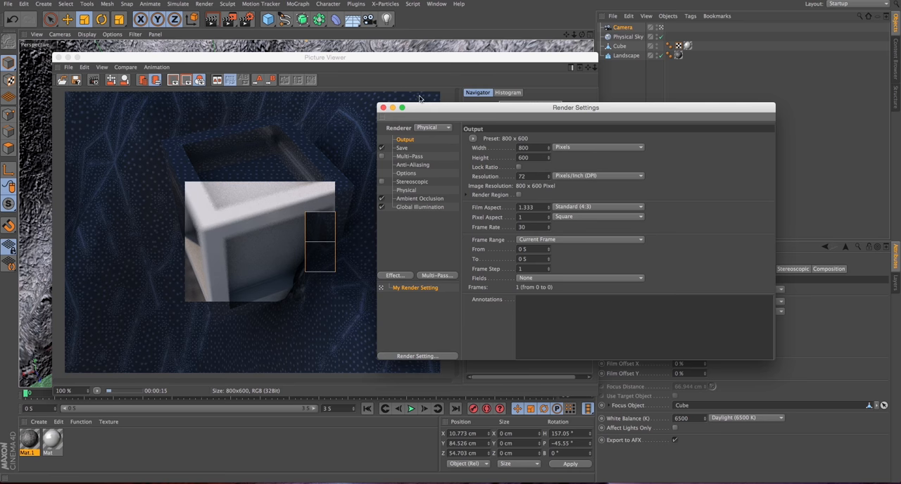
left_click(405, 189)
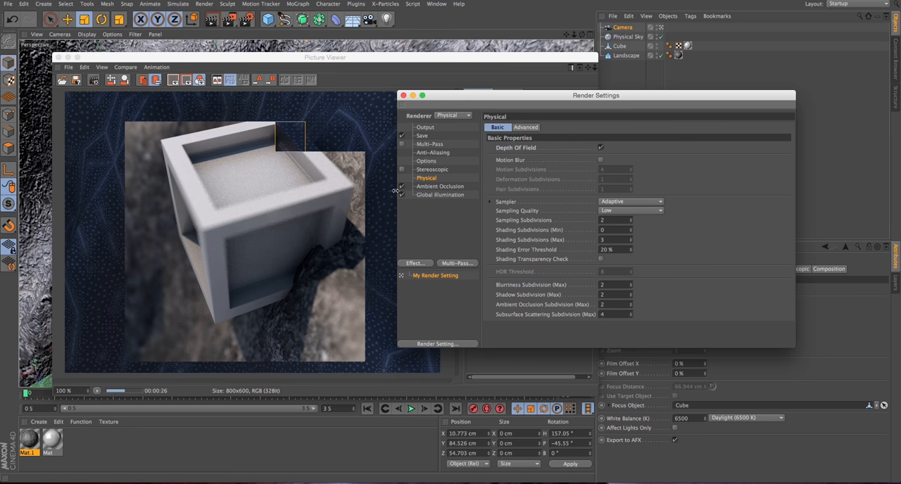
left_click(439, 185)
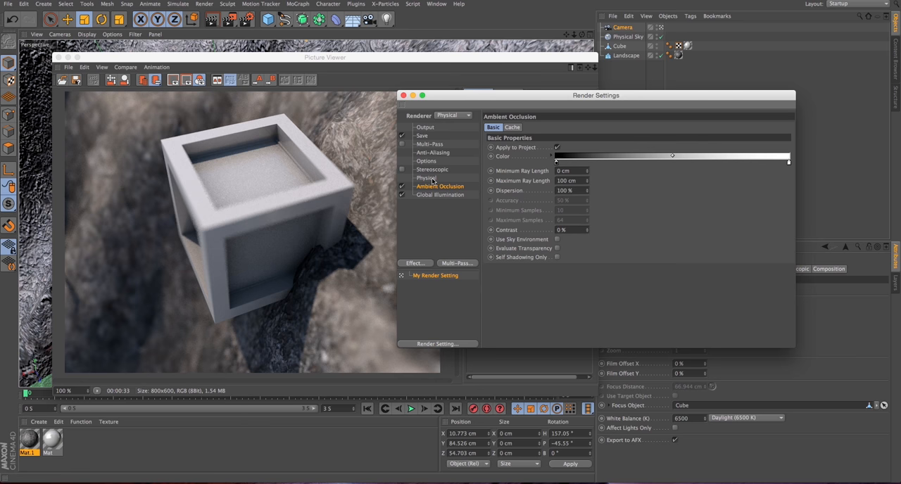
left_click(425, 177)
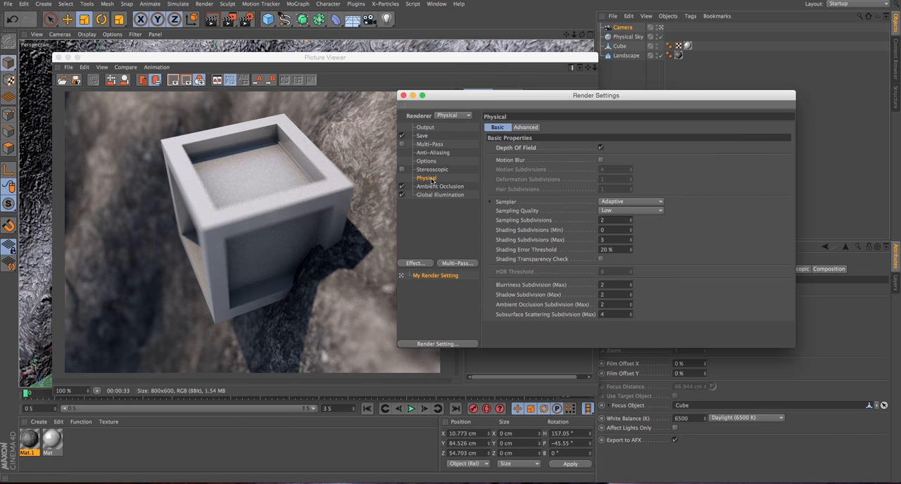
mouse_move(430, 186)
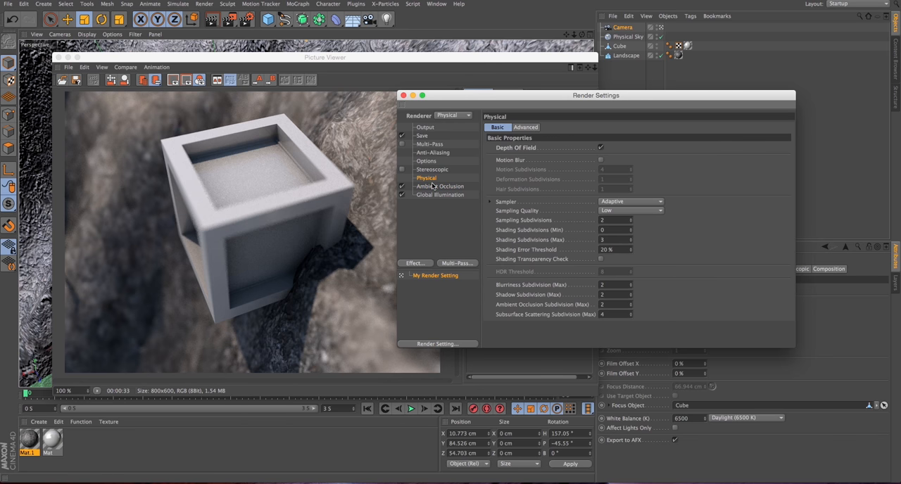
- Review the Global Illumination and Irradiance Cache settings, then close Render Settings
left_click(439, 186)
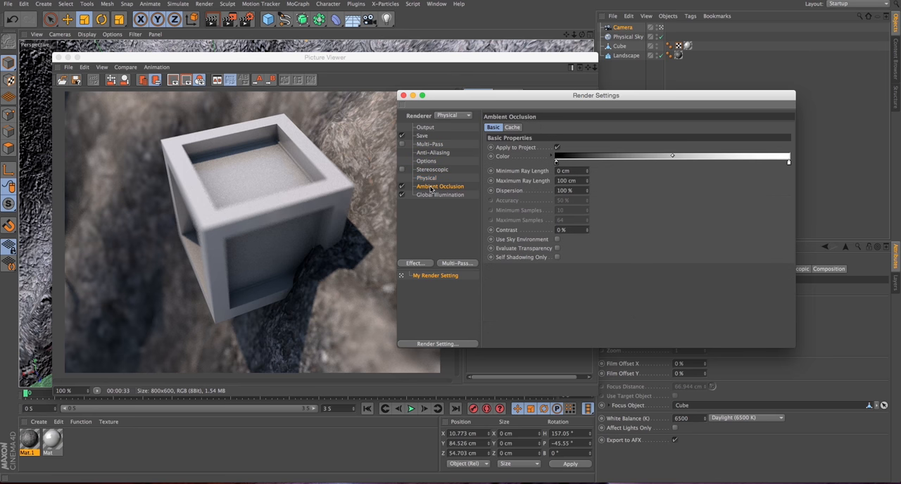
left_click(439, 194)
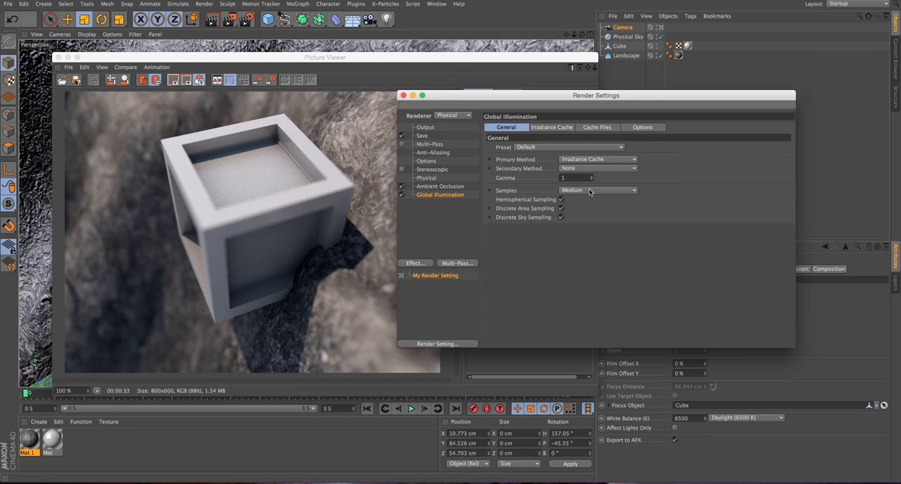
left_click(552, 128)
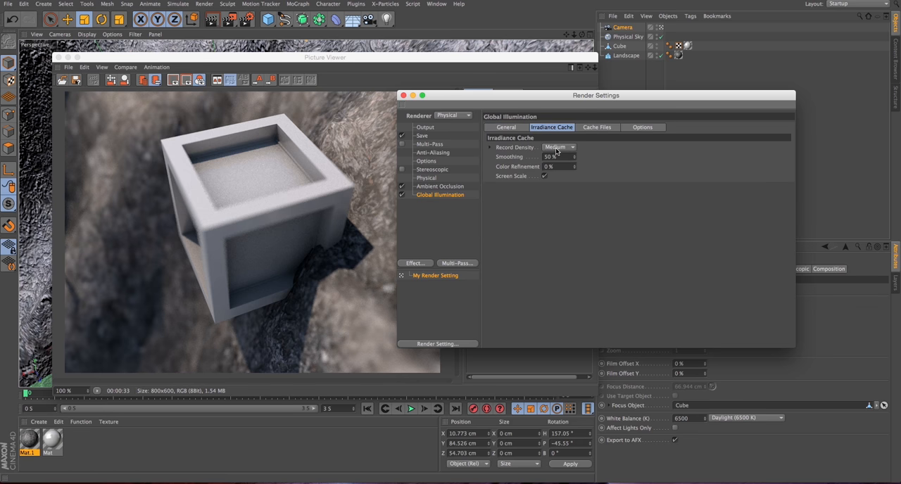
left_click(425, 177)
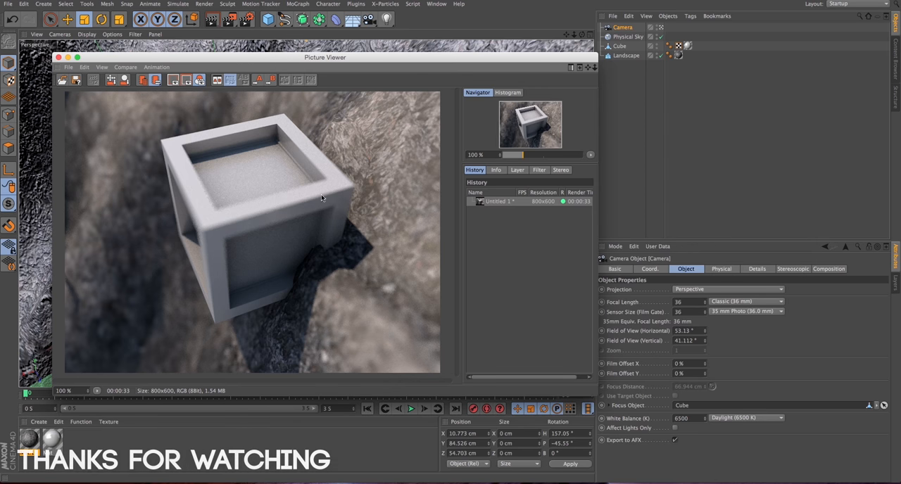
mouse_move(435, 345)
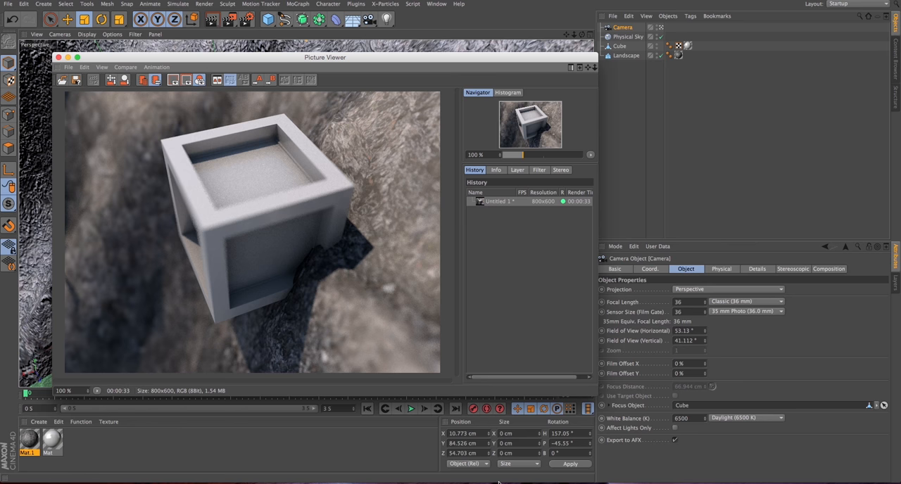
mouse_move(327, 212)
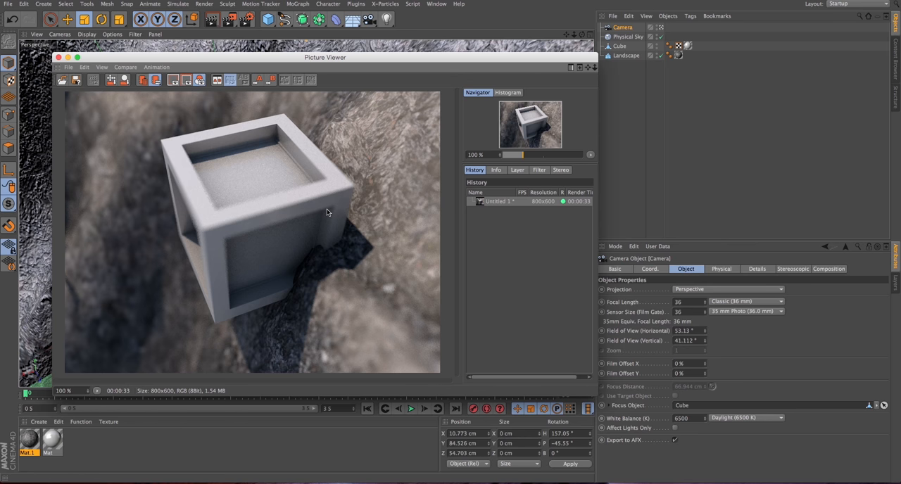
mouse_move(338, 214)
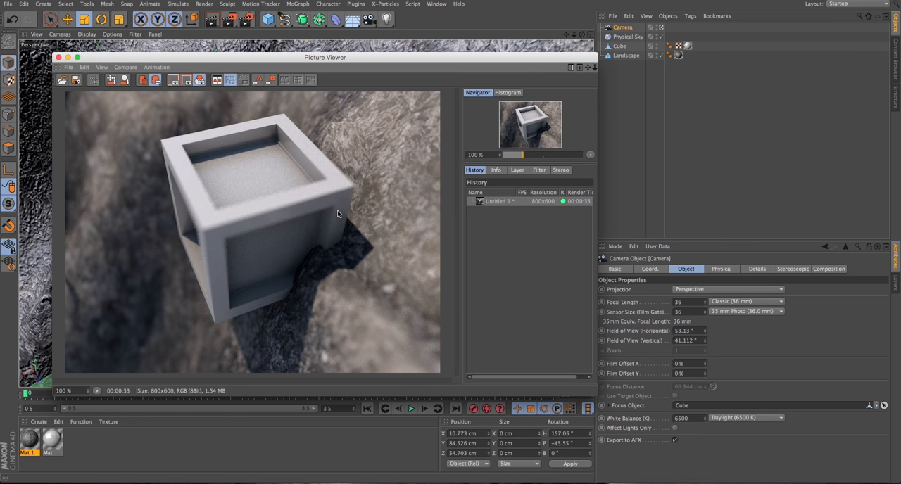